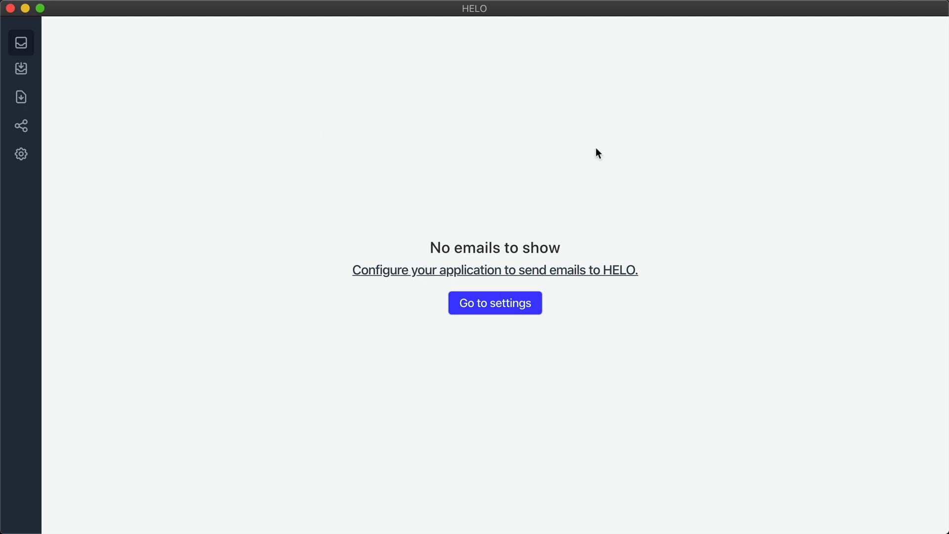
Step: View the connection settings with Laravel selected and select its MAIL_ configuration values
click(21, 68)
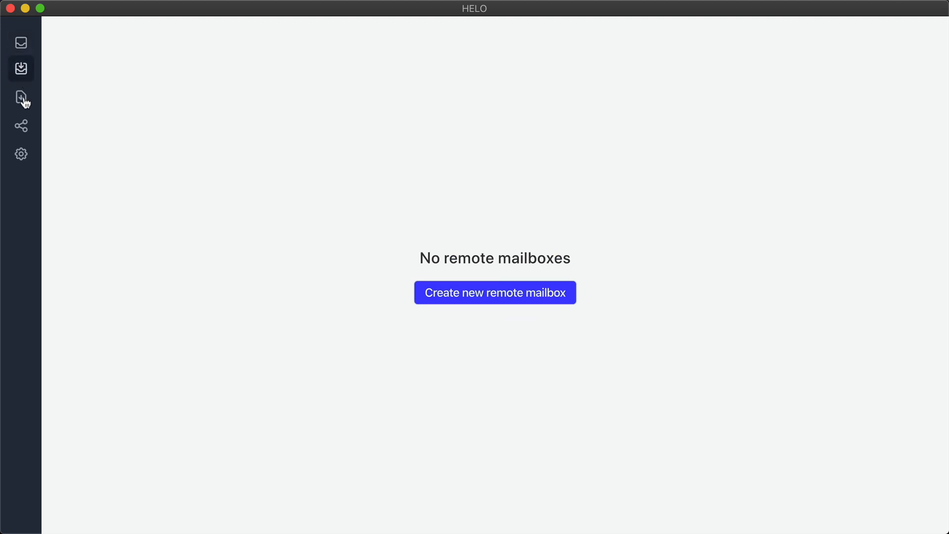
click(21, 42)
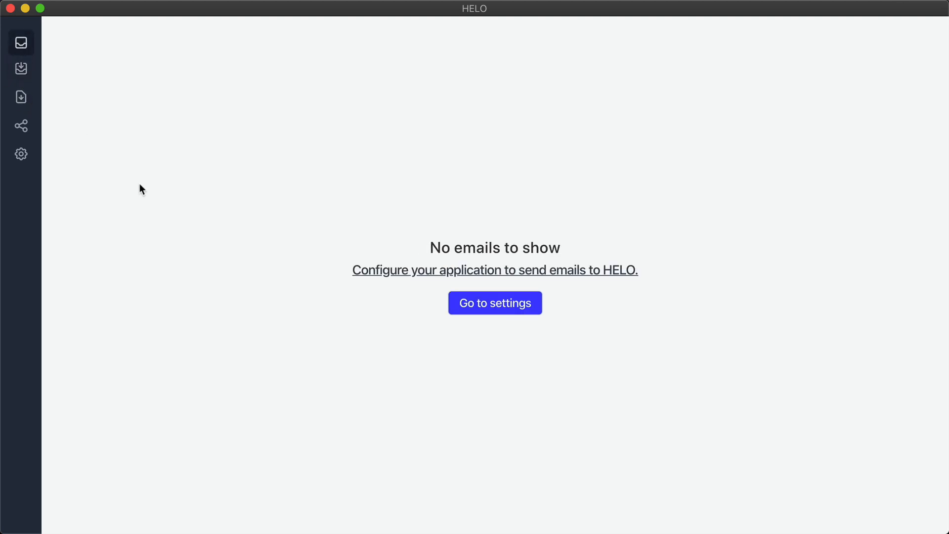
mouse_move(396, 165)
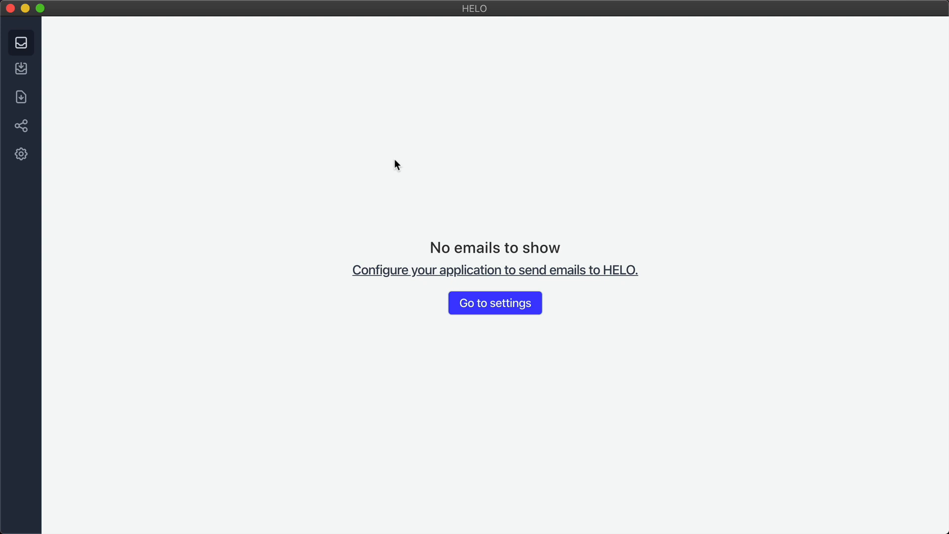
mouse_move(507, 231)
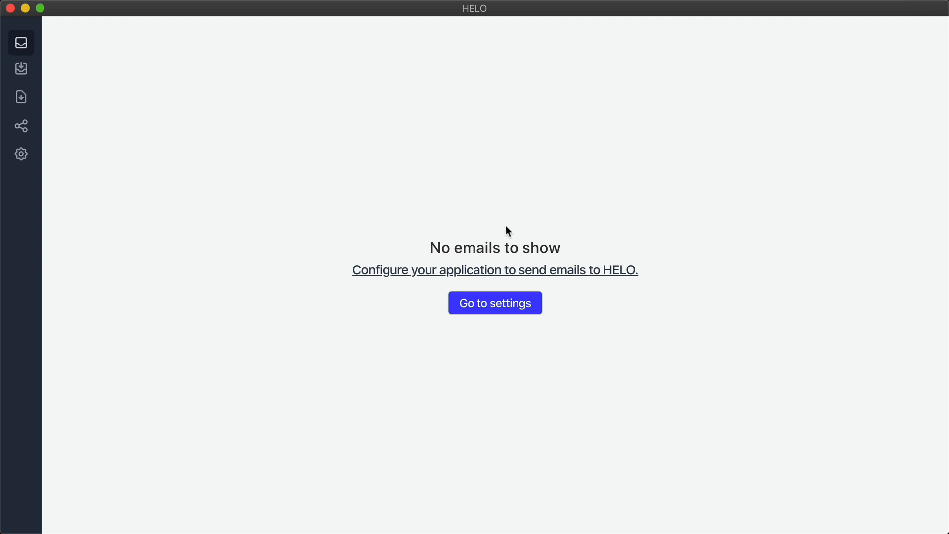
mouse_move(503, 309)
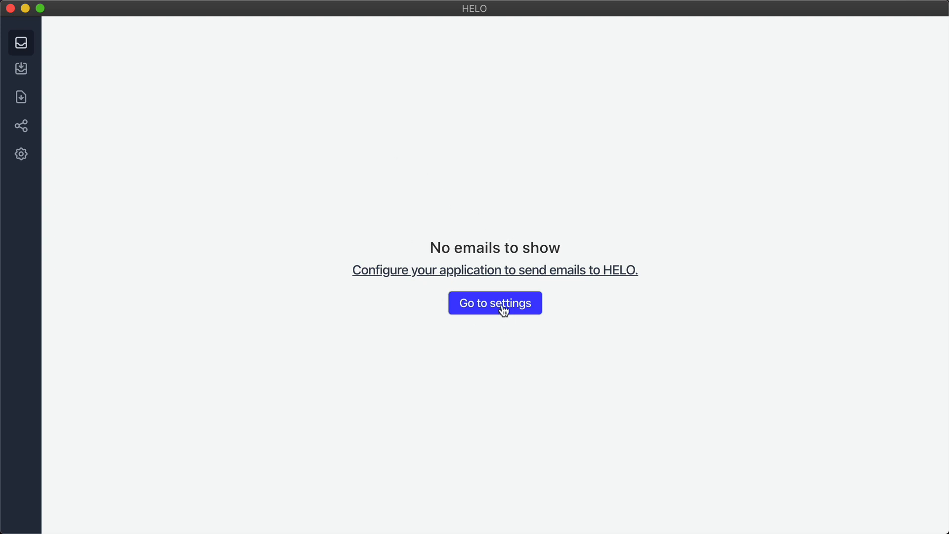
click(494, 302)
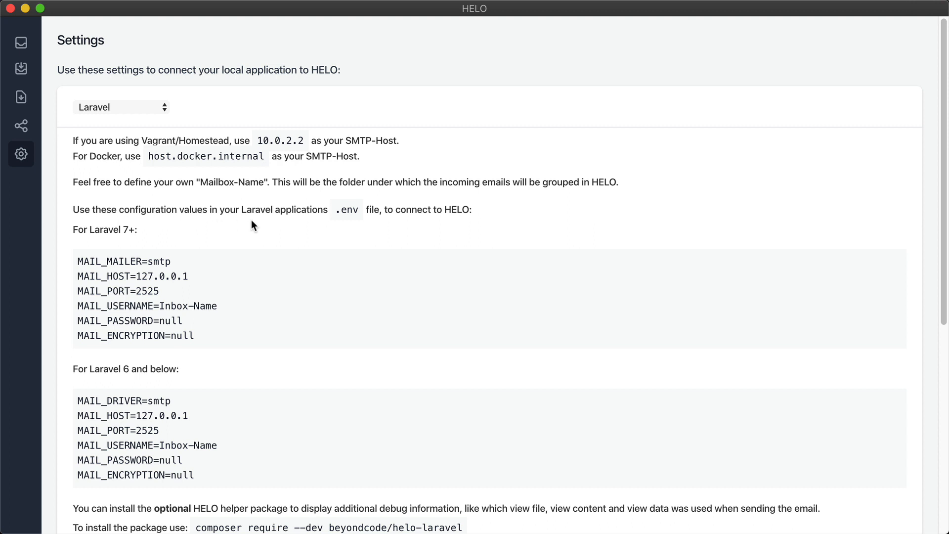
mouse_move(212, 342)
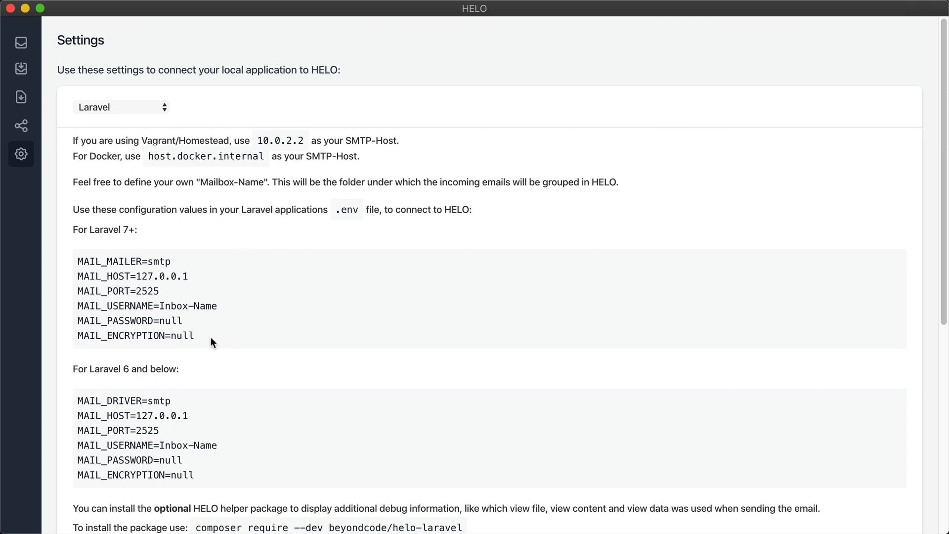
mouse_move(198, 372)
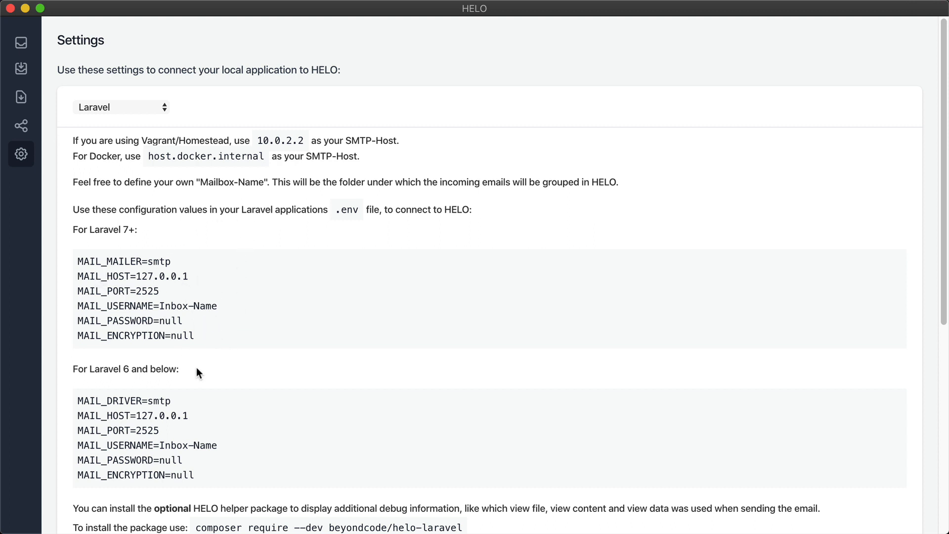
mouse_move(150, 168)
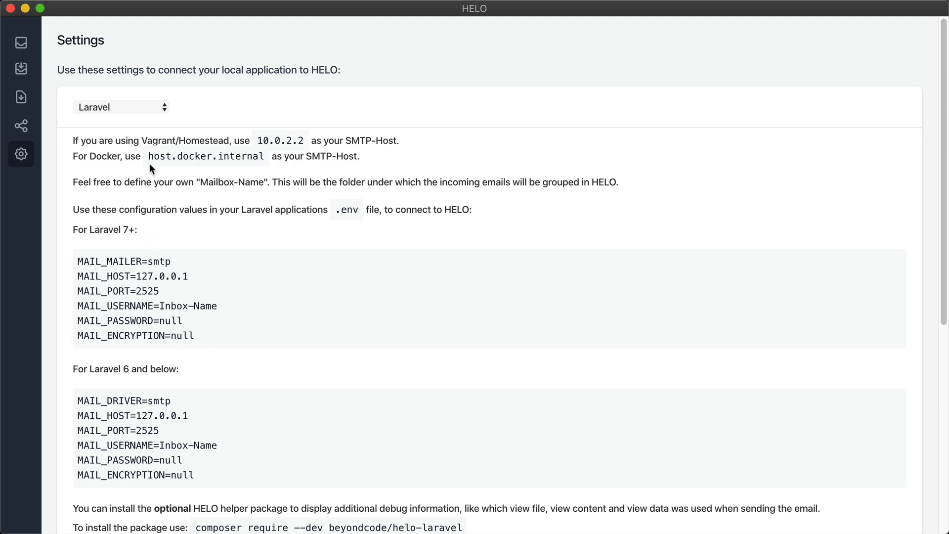
click(120, 106)
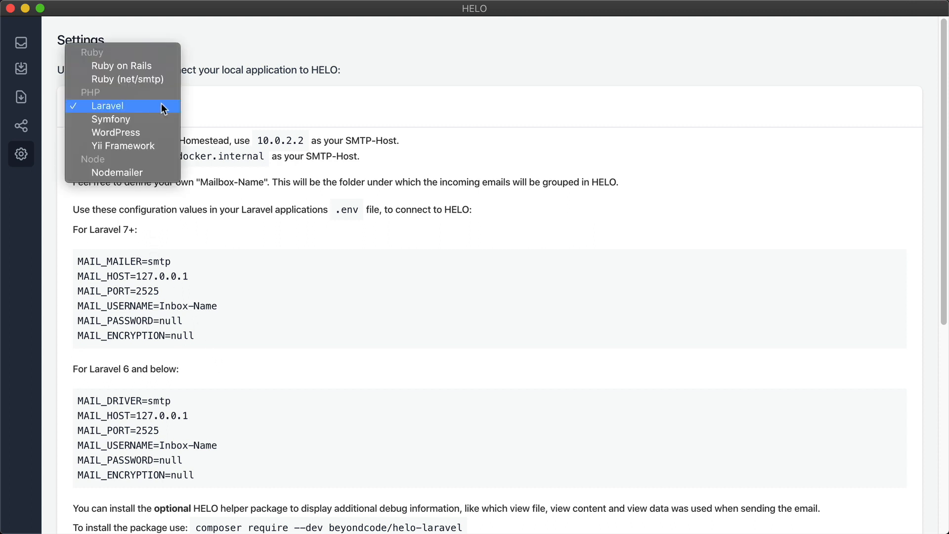
mouse_move(169, 112)
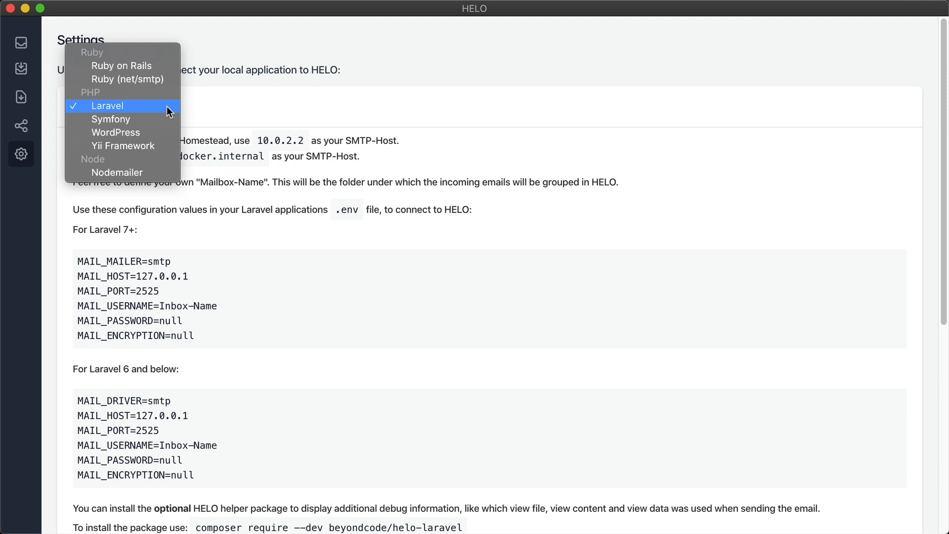
mouse_move(150, 79)
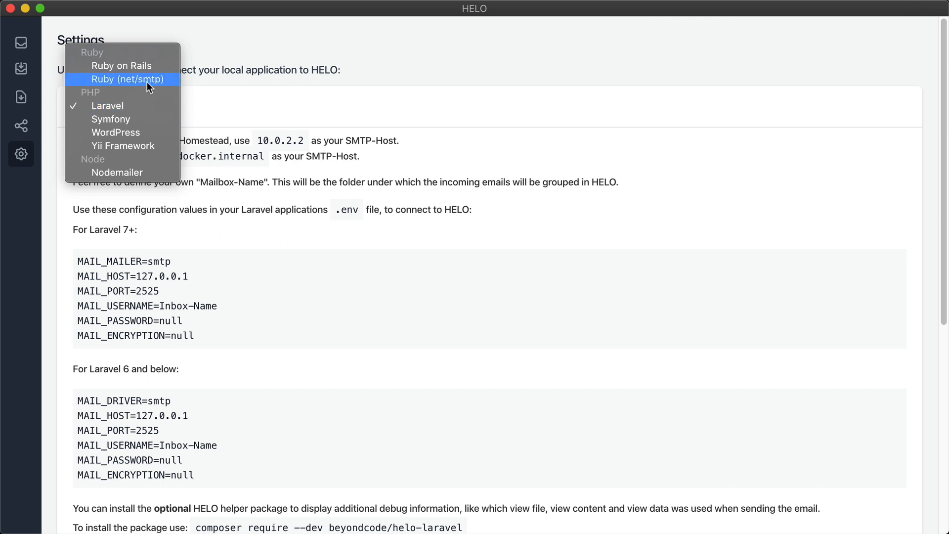
mouse_move(211, 197)
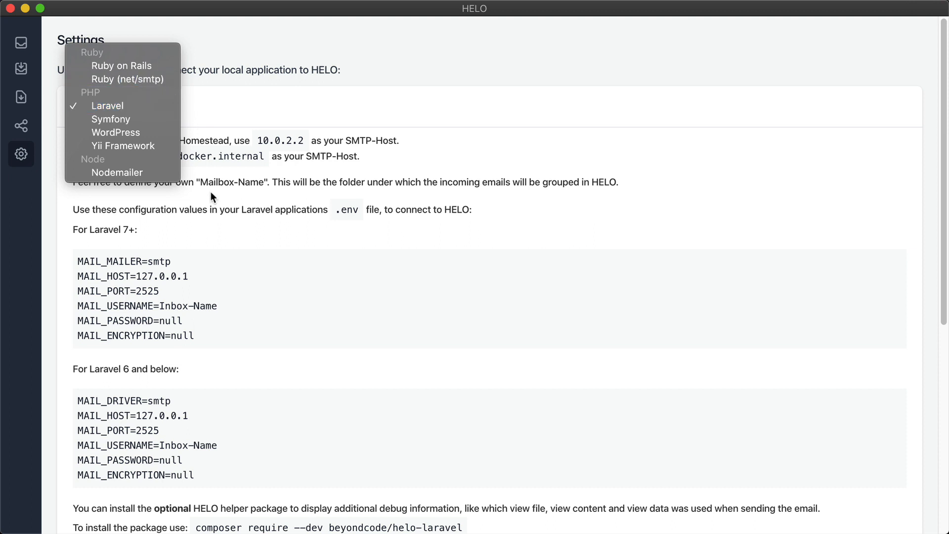
mouse_move(202, 211)
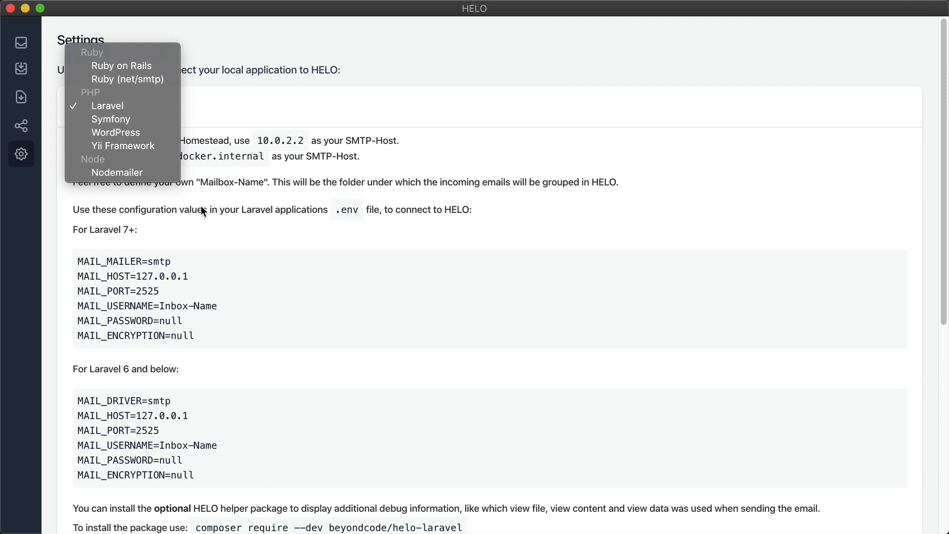
mouse_move(208, 222)
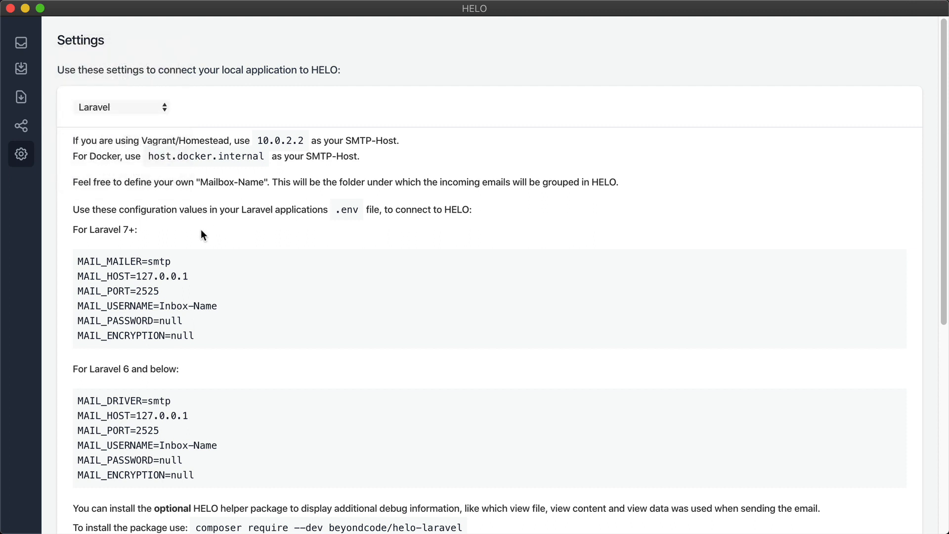
mouse_move(126, 235)
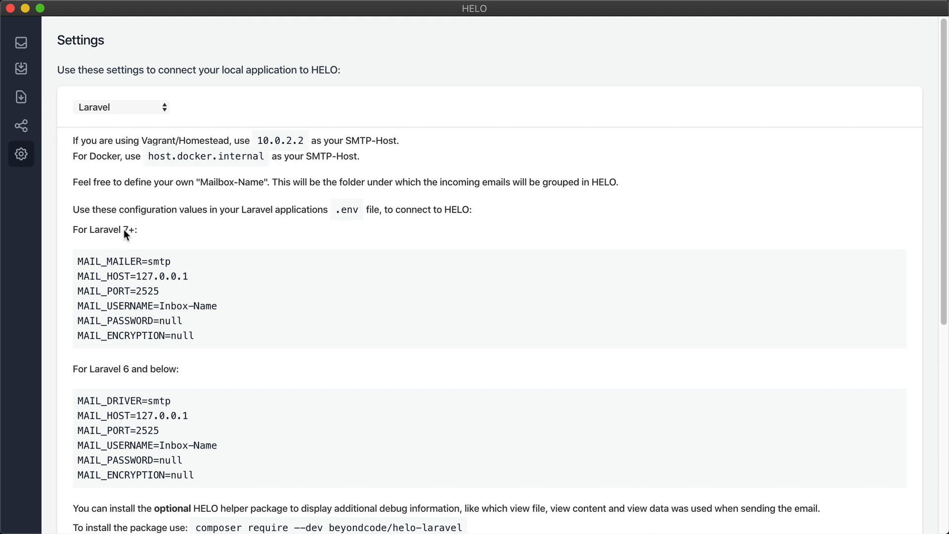
drag(78, 261, 195, 336)
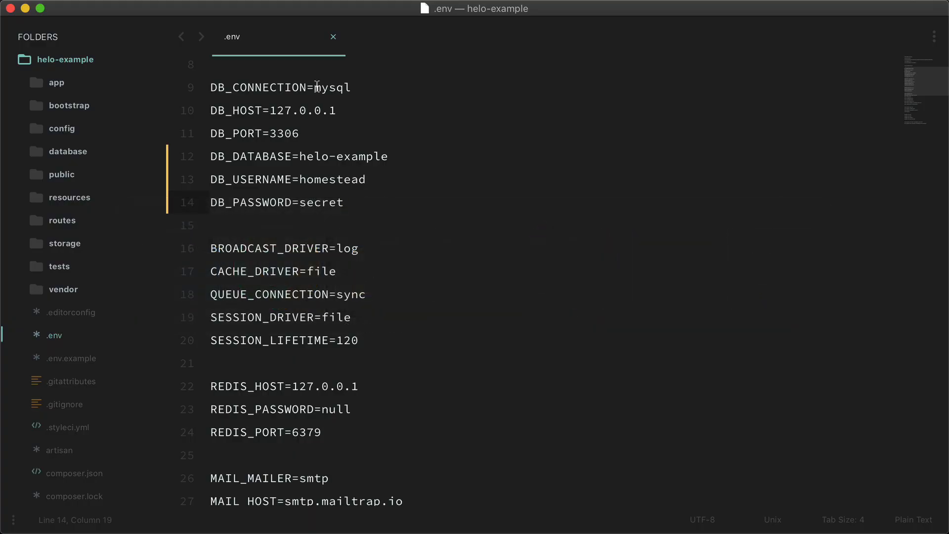
mouse_move(231, 56)
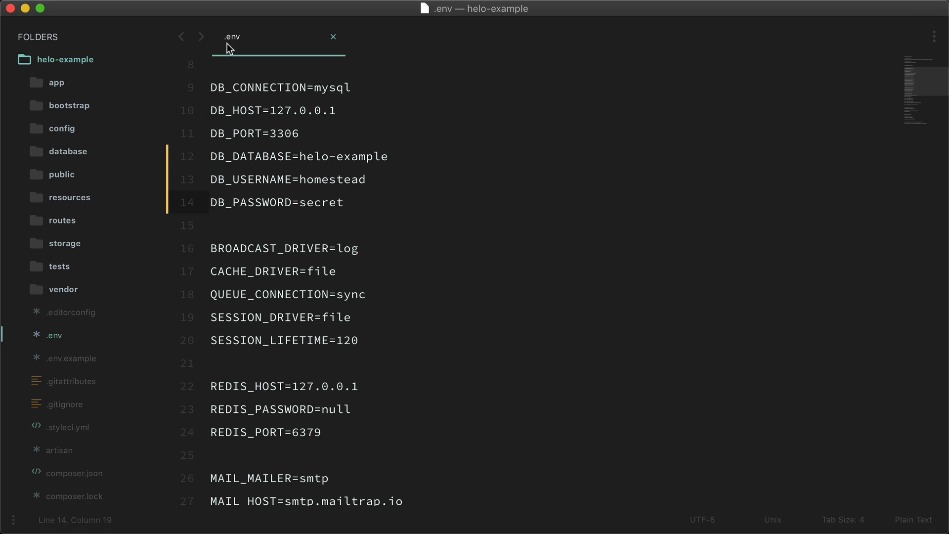
Step: Replace the .env MAIL_ lines with HELO's values: host 127.0.0.1, port 2525, username Inbox-Name
scroll(down, 3)
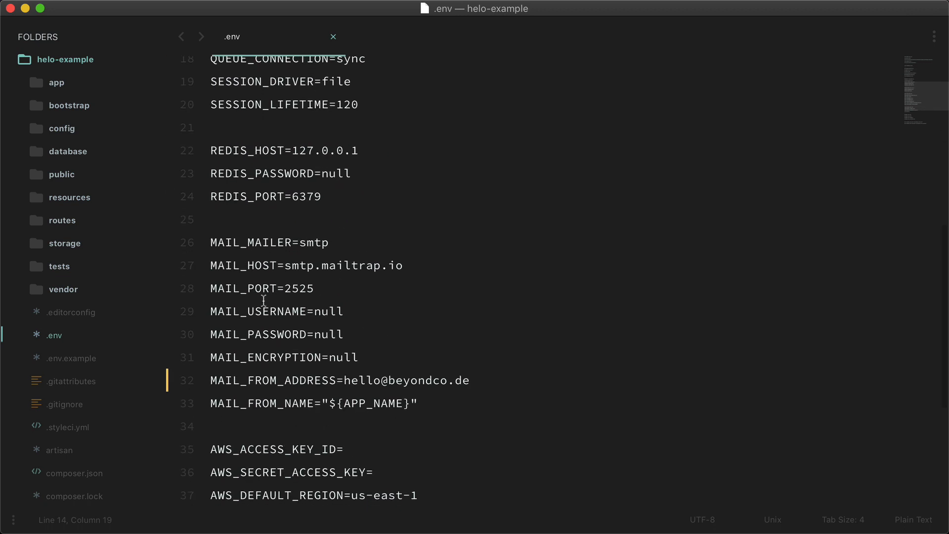
drag(211, 242, 357, 357)
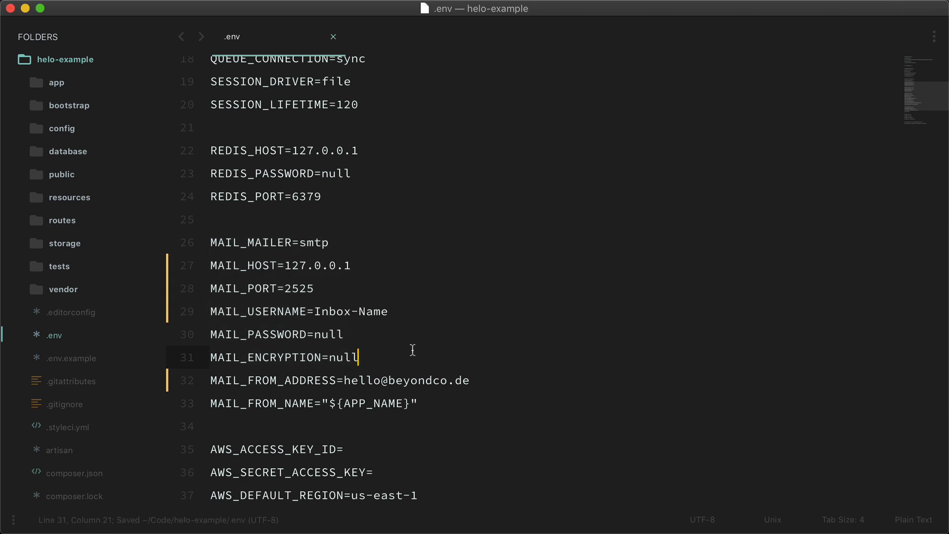
mouse_move(311, 295)
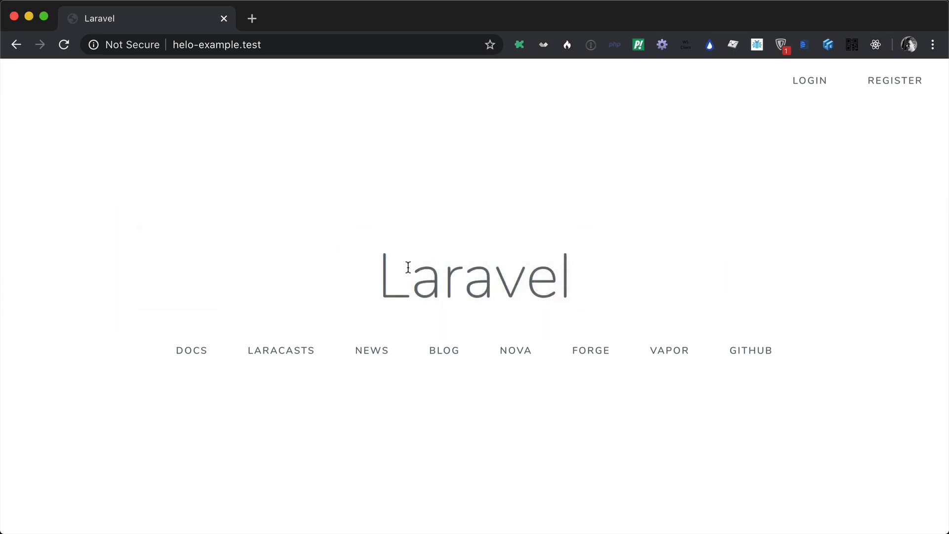
mouse_move(365, 103)
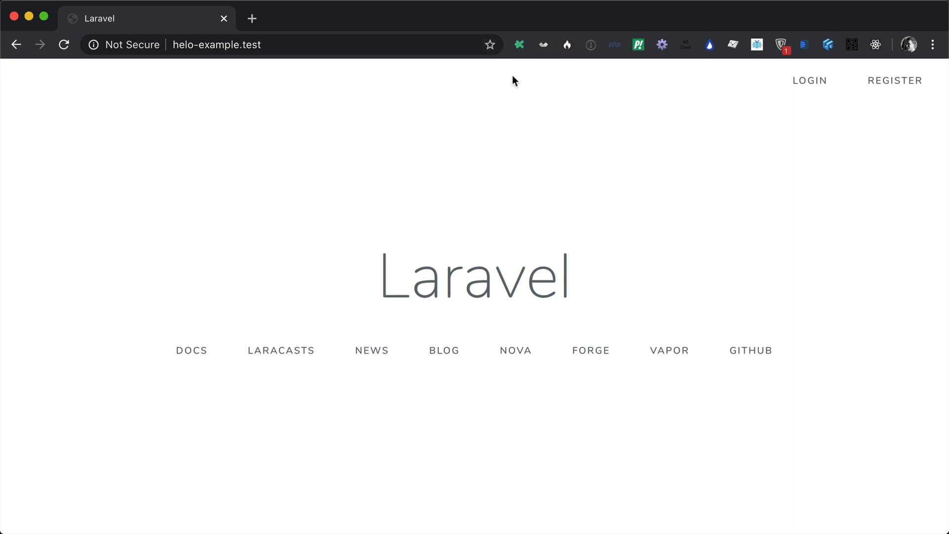
mouse_move(906, 92)
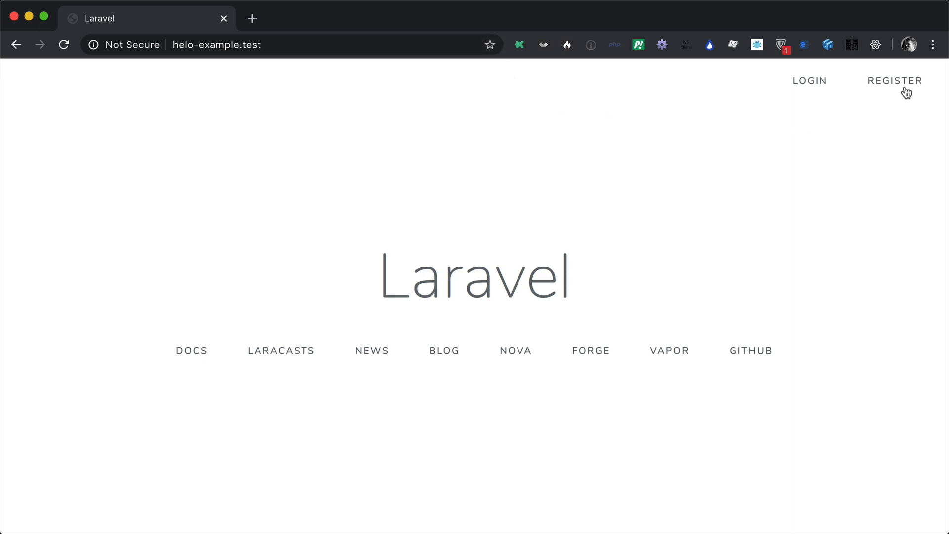
mouse_move(823, 128)
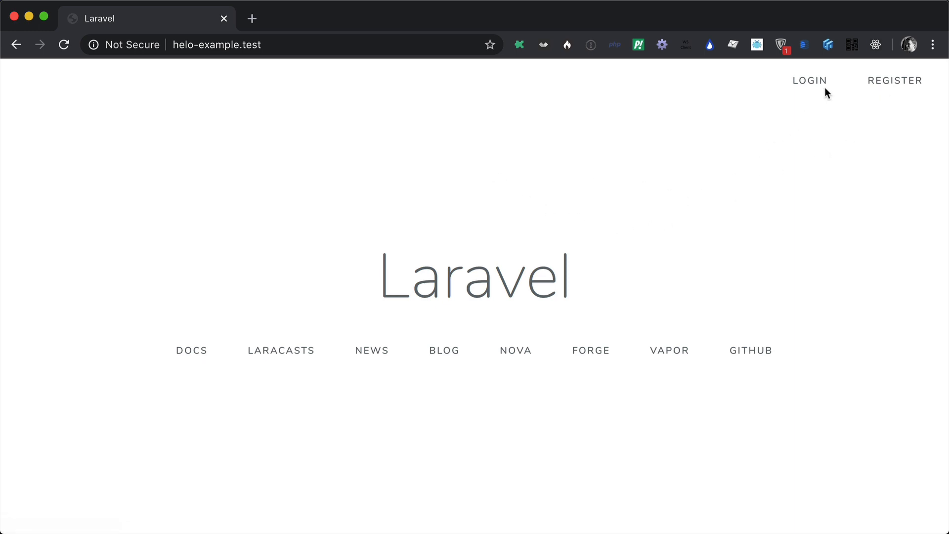
Step: Go to the login page of helo-example.test from the welcome page
click(809, 80)
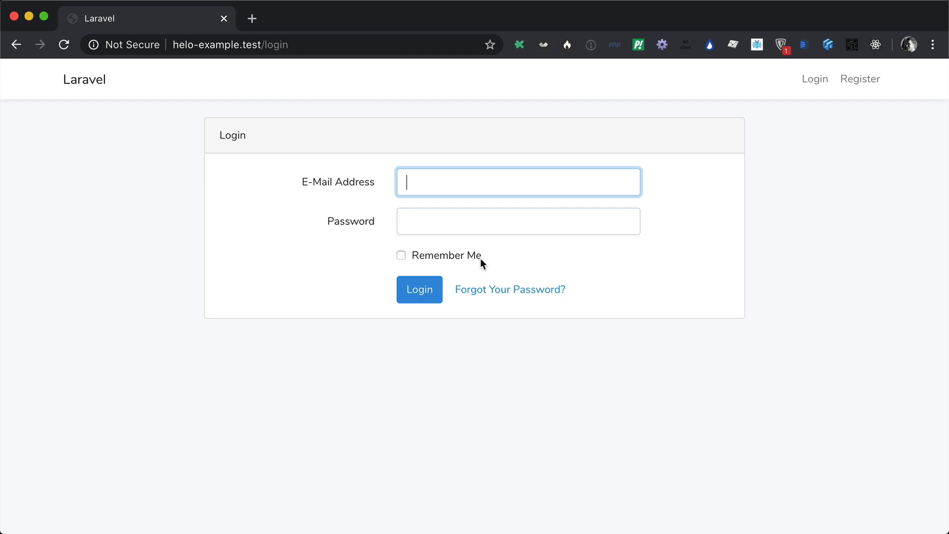
mouse_move(509, 288)
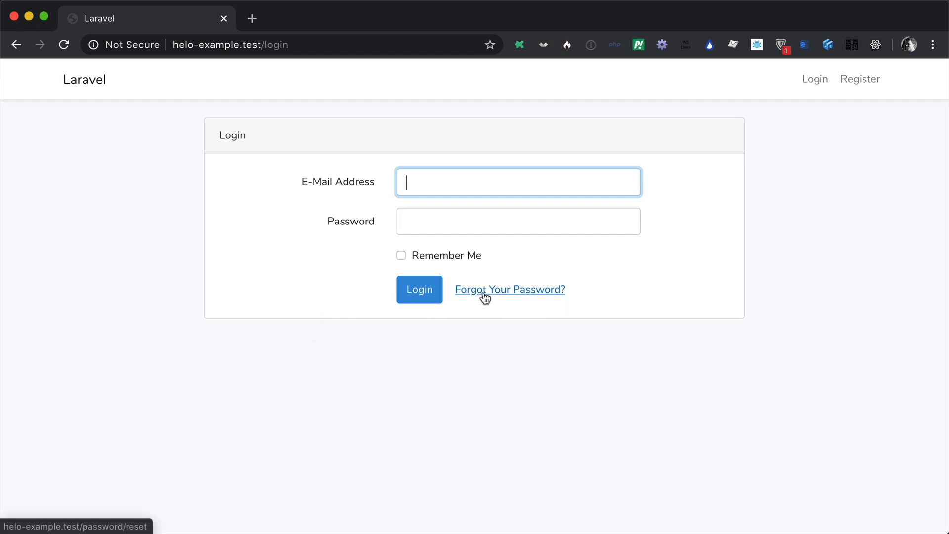
Step: Submit the forgot-password form with the autofilled email to get the reset link emailed
click(509, 290)
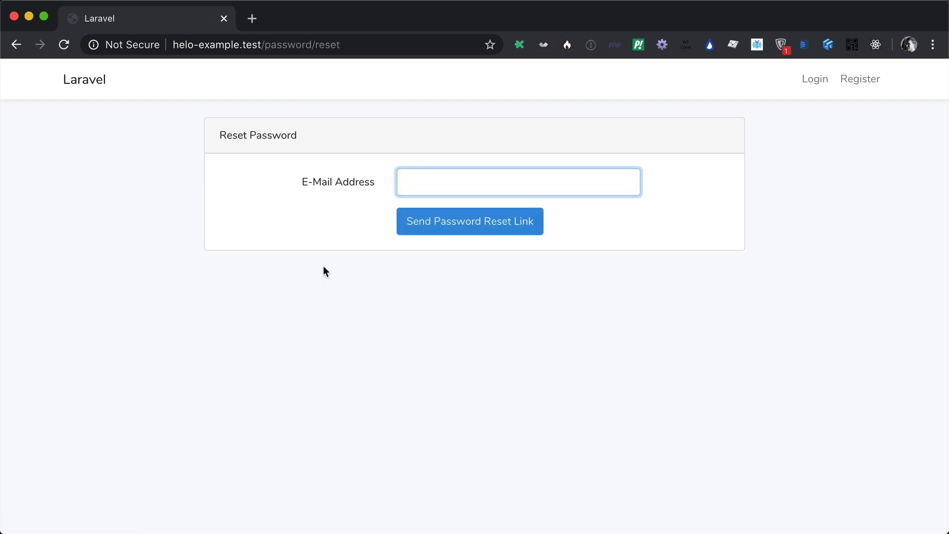
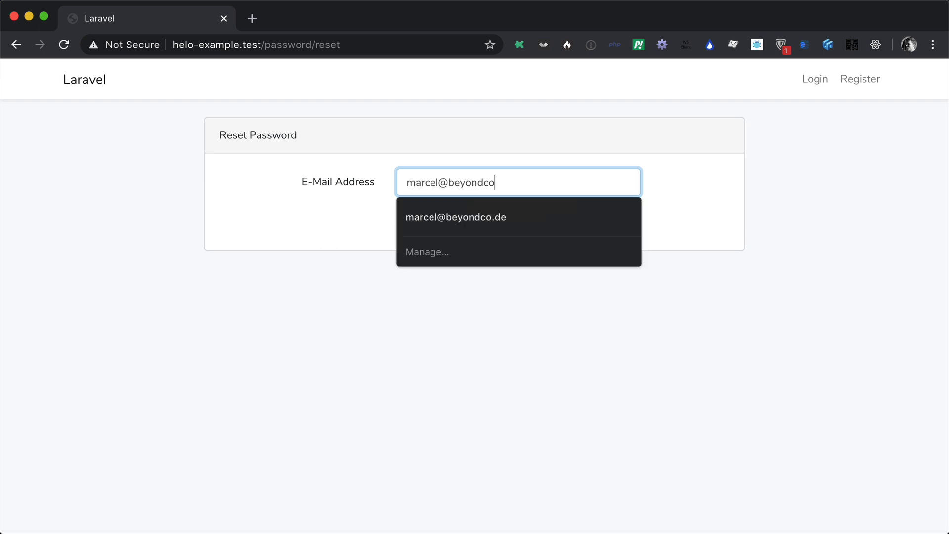
click(455, 216)
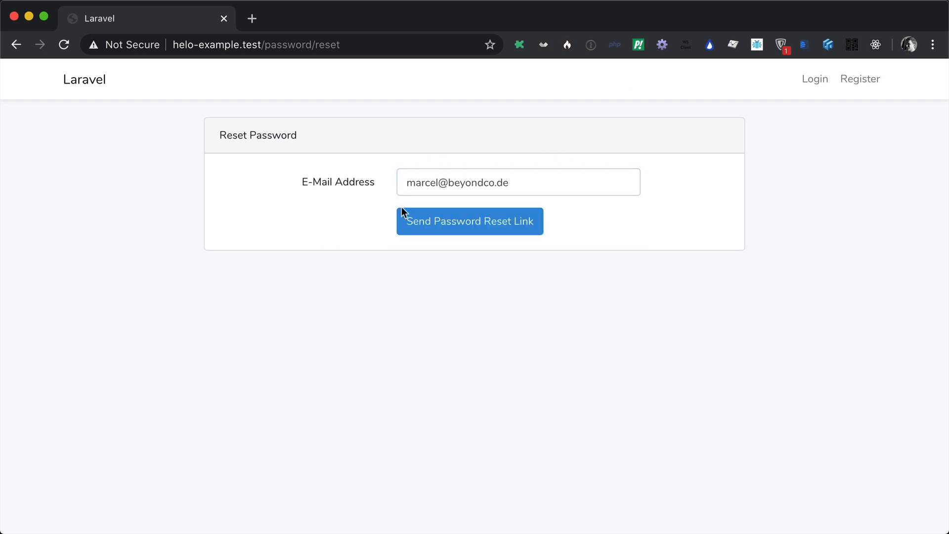
click(469, 221)
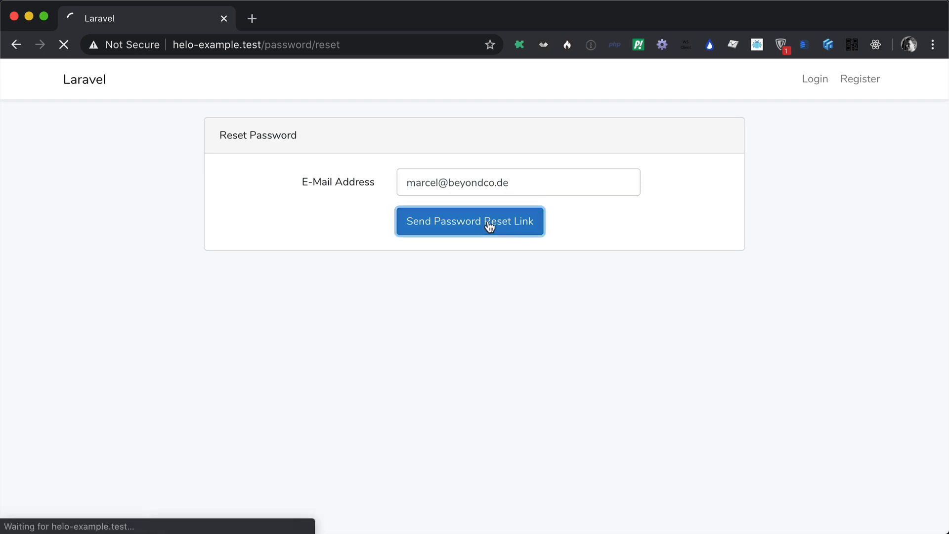
click(470, 221)
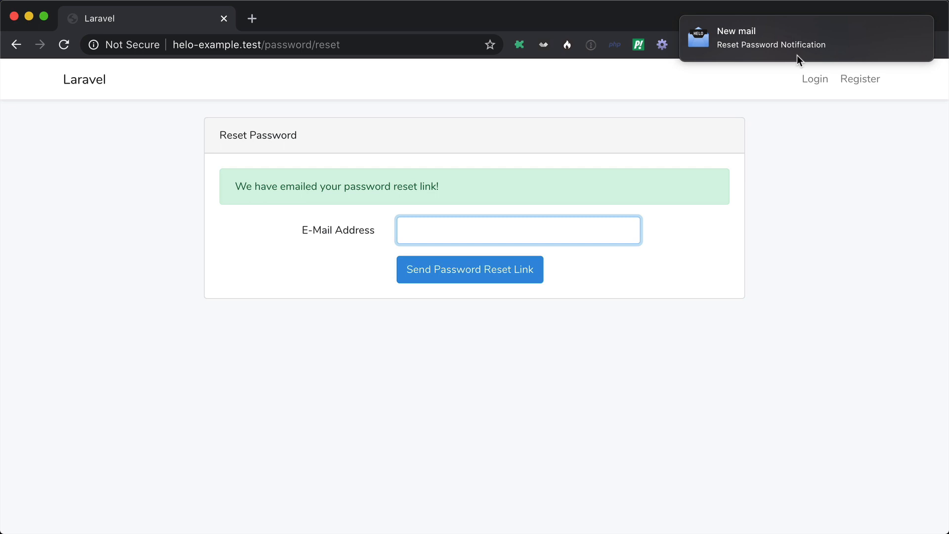
mouse_move(778, 47)
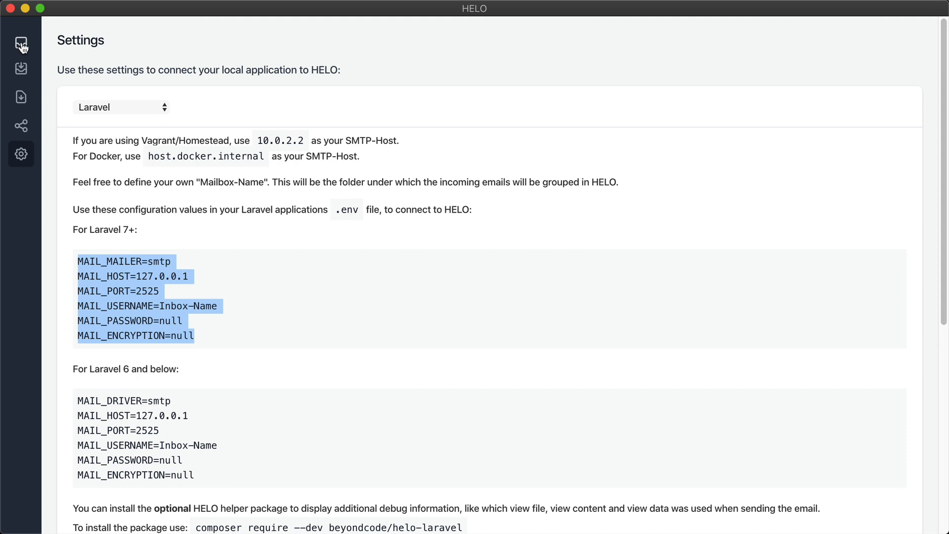
Step: Read the Reset Password Notification in Inbox-Name and follow its Reset Password link
click(20, 43)
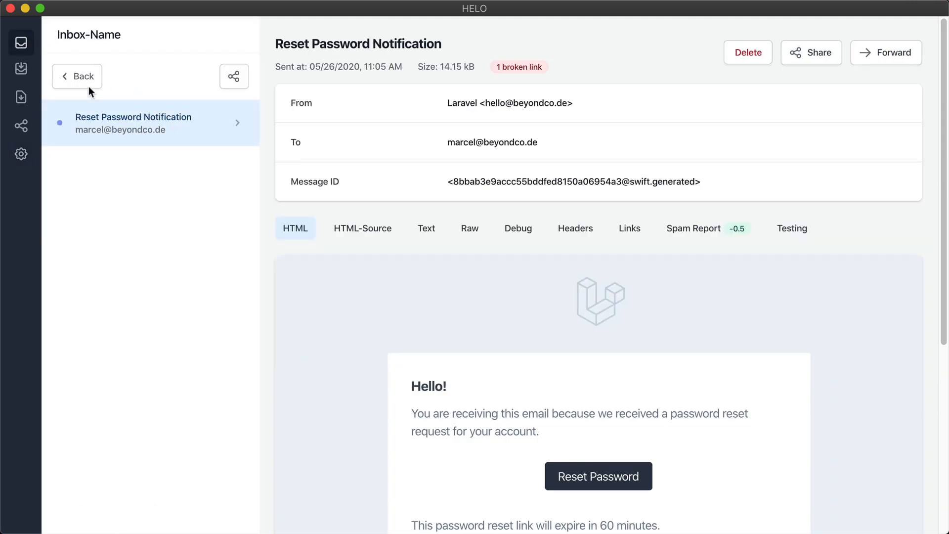
mouse_move(185, 134)
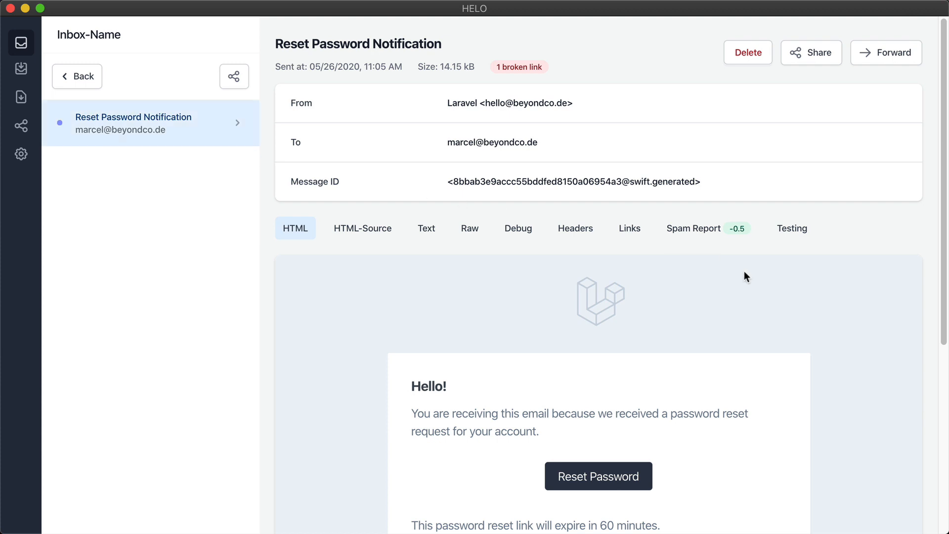
scroll(down, 3)
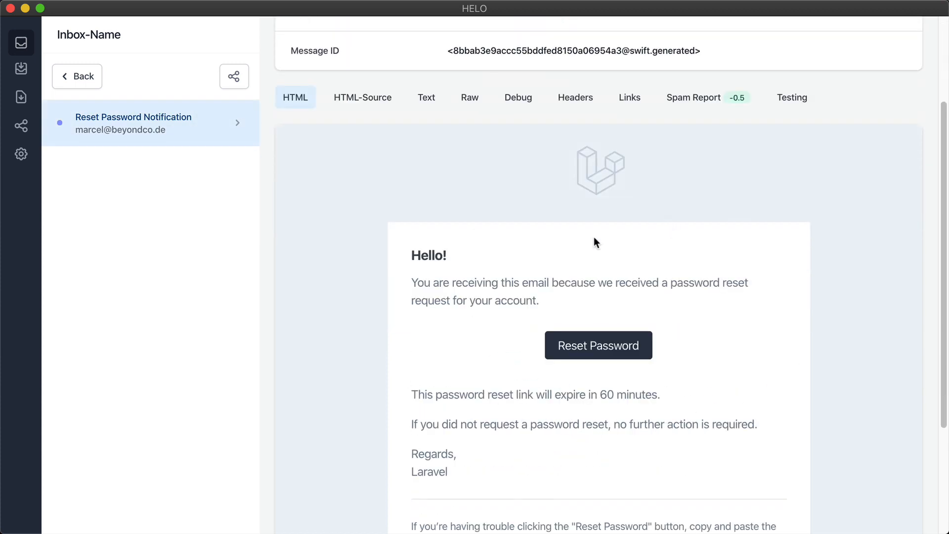
click(598, 345)
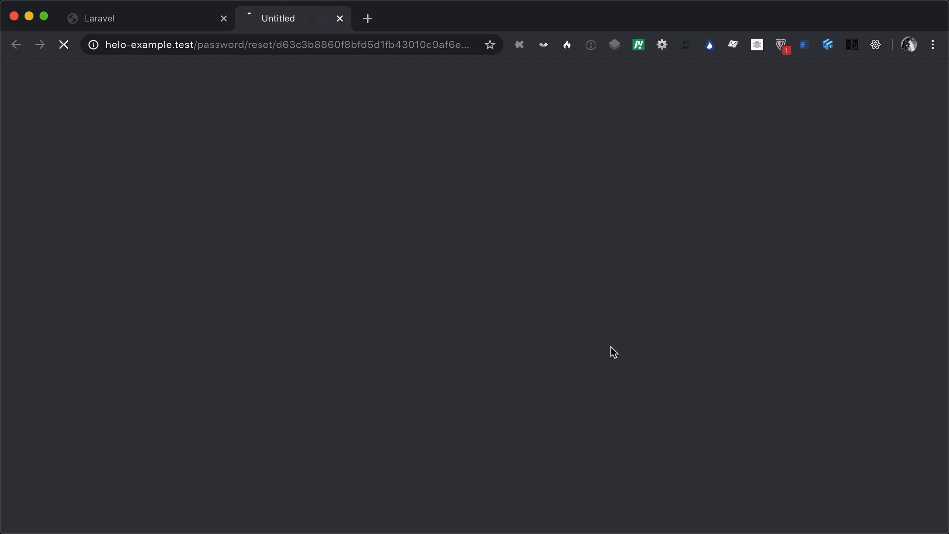